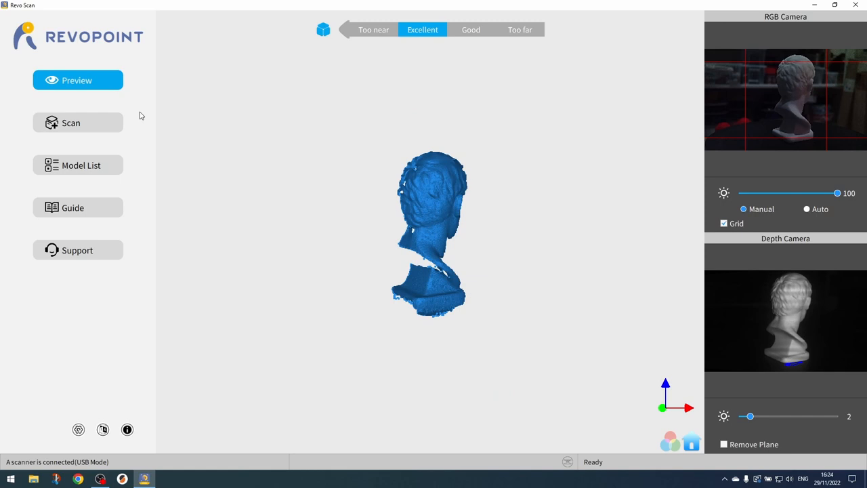
- Open the New Project dialog for a new Revo Scan project
{"action": "left_click", "coordinate": [77, 123]}
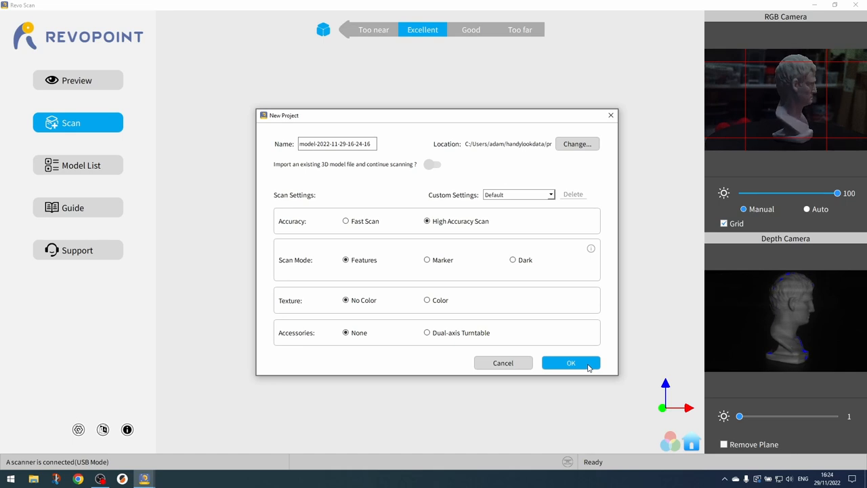
- Confirm the new project settings and start scanning the plaster bust
{"action": "left_click", "coordinate": [570, 362]}
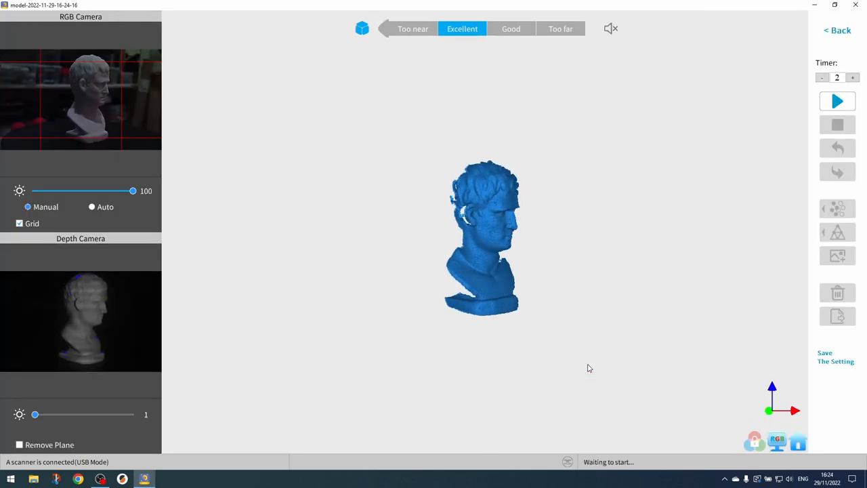
{"action": "left_click", "coordinate": [837, 101]}
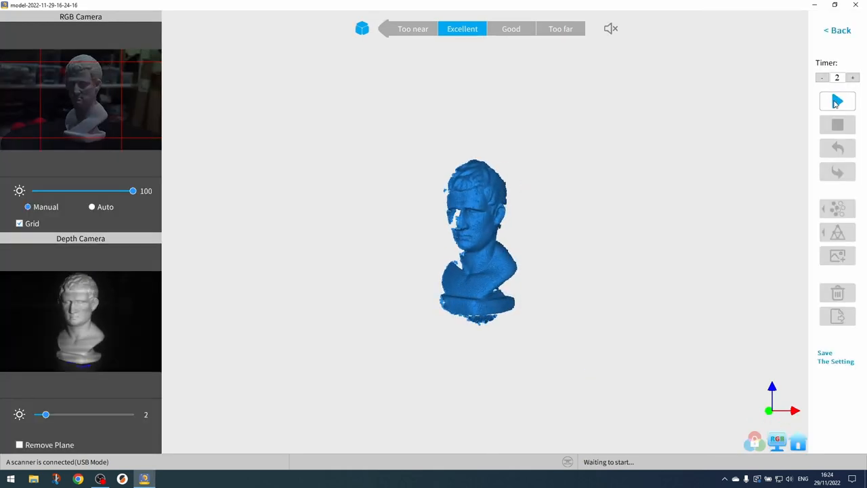
{"action": "left_click", "coordinate": [837, 101]}
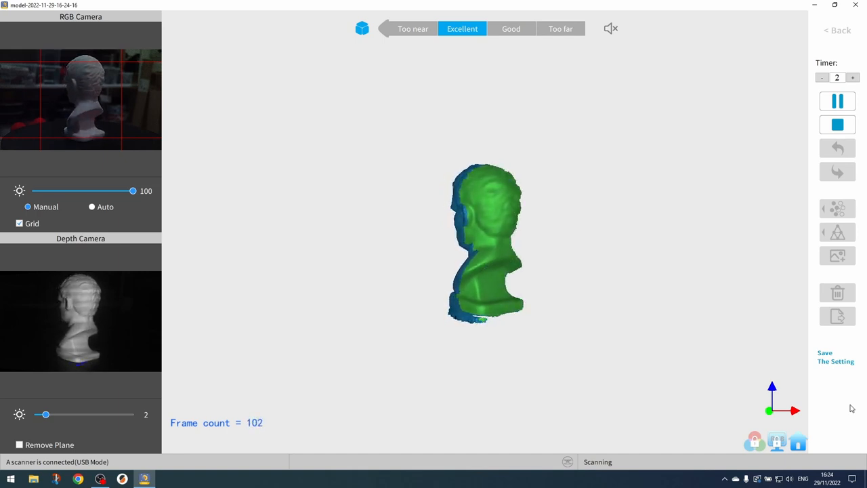
{"action": "left_click", "coordinate": [837, 124]}
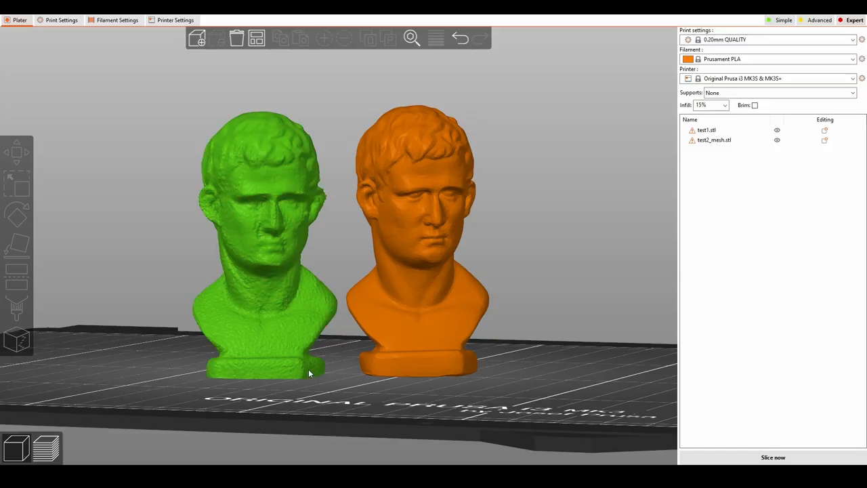
{"action": "left_click_drag", "start_coordinate": [309, 373], "coordinate": [335, 375]}
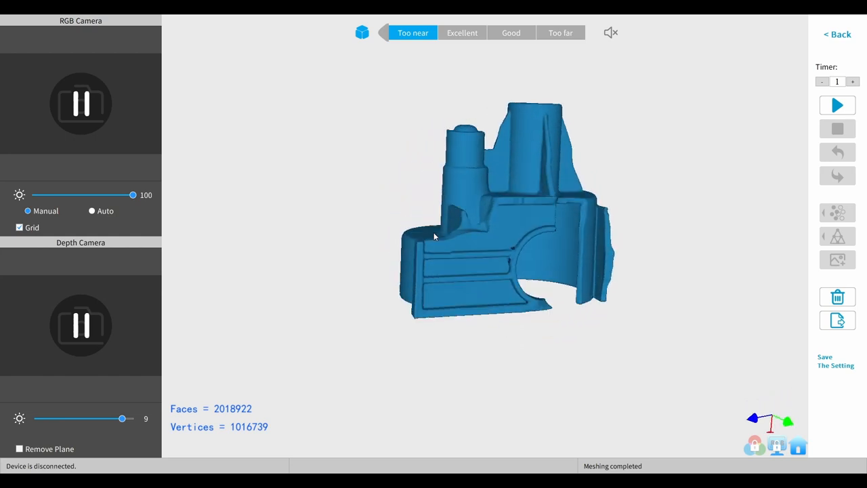
{"action": "left_click_drag", "start_coordinate": [433, 237], "coordinate": [510, 178]}
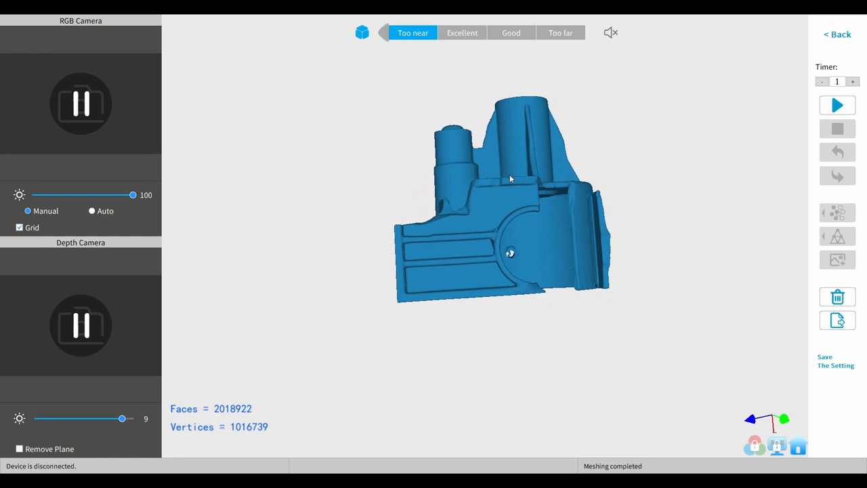
{"action": "left_click_drag", "start_coordinate": [511, 178], "coordinate": [576, 189]}
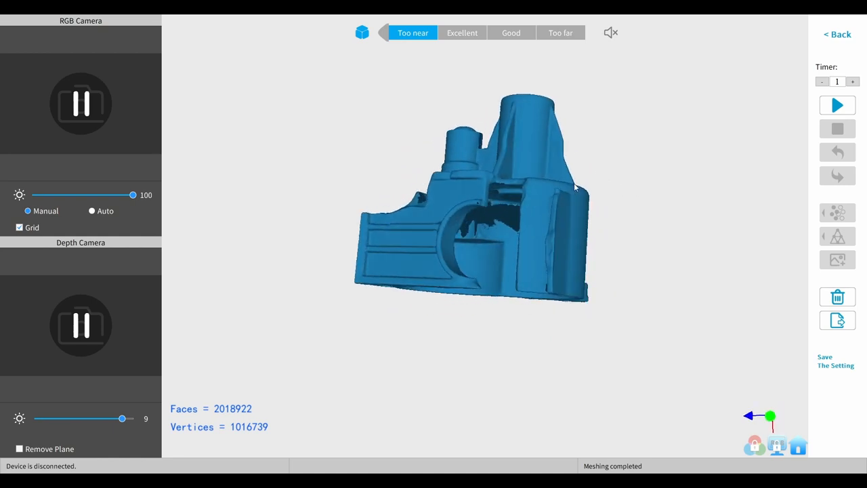
{"action": "left_click_drag", "start_coordinate": [575, 188], "coordinate": [529, 272]}
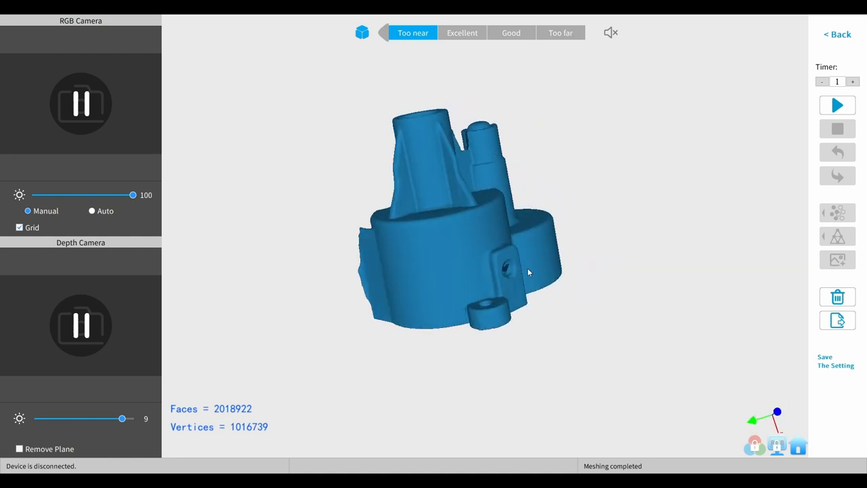
{"action": "left_click_drag", "start_coordinate": [528, 271], "coordinate": [510, 182]}
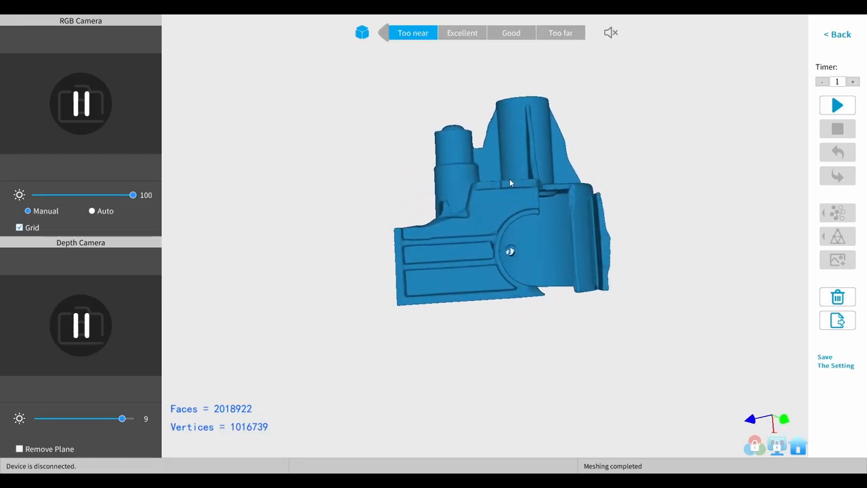
{"action": "left_click_drag", "start_coordinate": [510, 183], "coordinate": [600, 186]}
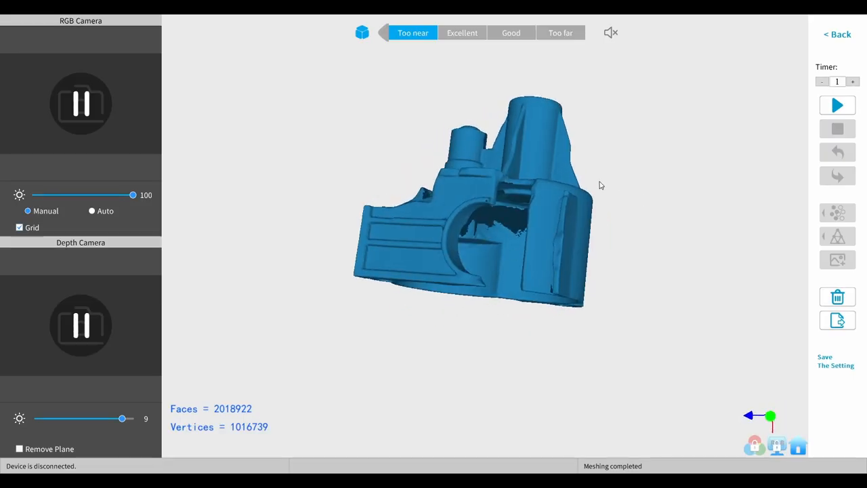
{"action": "left_click_drag", "start_coordinate": [600, 185], "coordinate": [508, 275]}
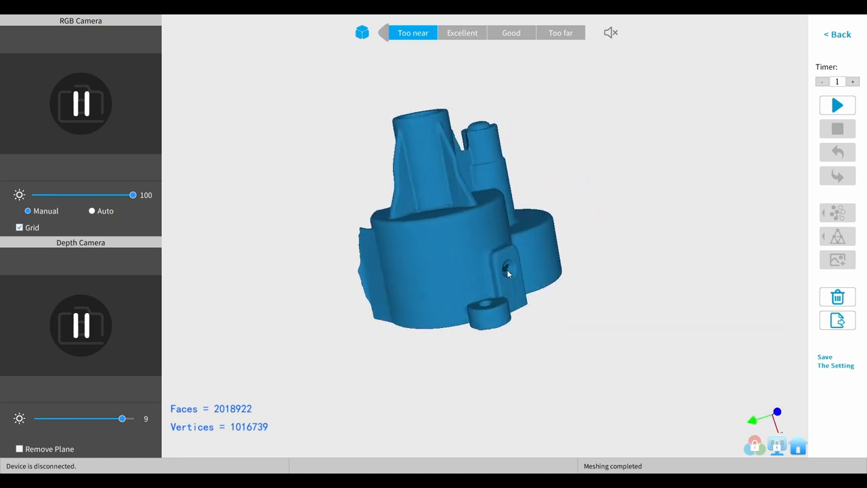
{"action": "left_click_drag", "start_coordinate": [508, 273], "coordinate": [455, 319]}
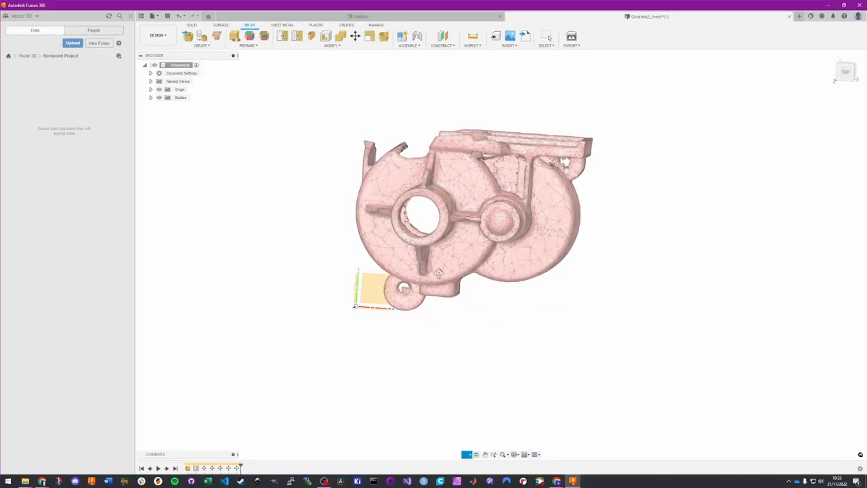
{"action": "left_click_drag", "start_coordinate": [474, 217], "coordinate": [433, 257]}
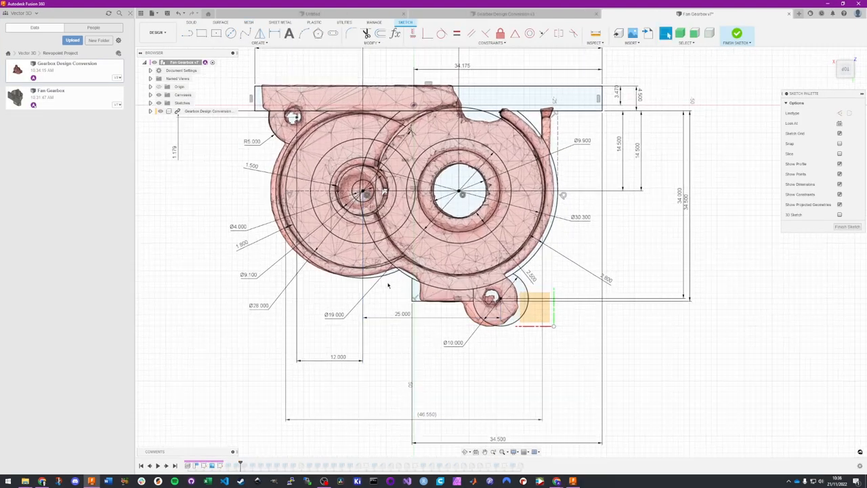
- Cut the small hole into the tab at -4.254 mm and orbit the finished body
{"action": "scroll", "scroll_direction": "up", "scroll_amount": 3}
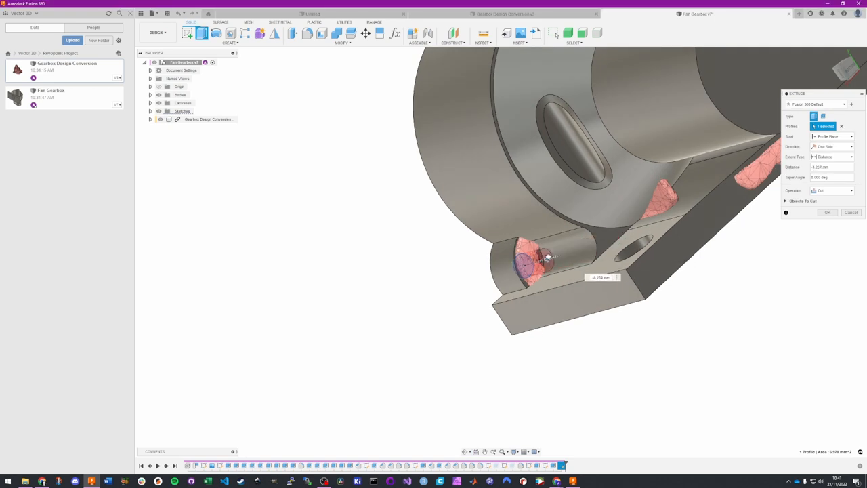
{"action": "left_click", "coordinate": [827, 212]}
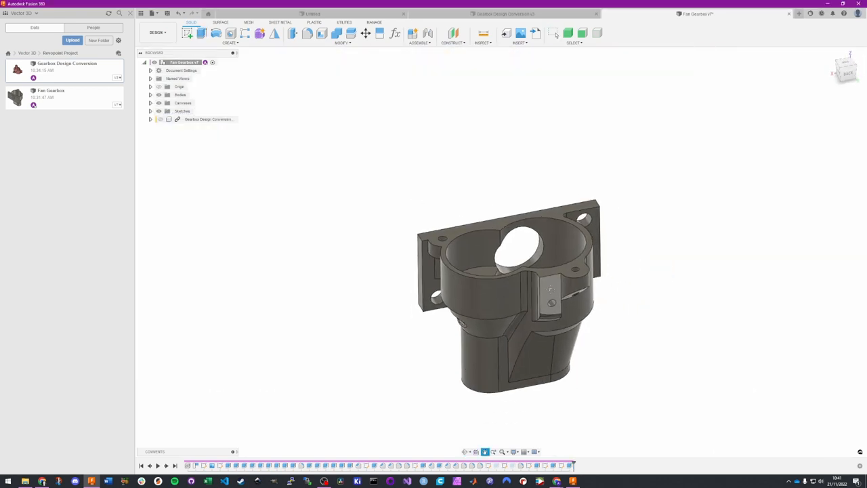
{"action": "left_click_drag", "start_coordinate": [514, 291], "coordinate": [434, 251]}
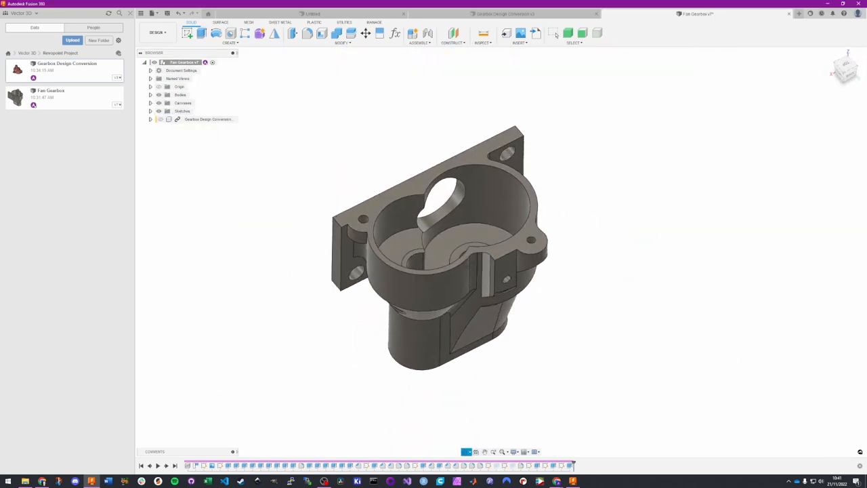